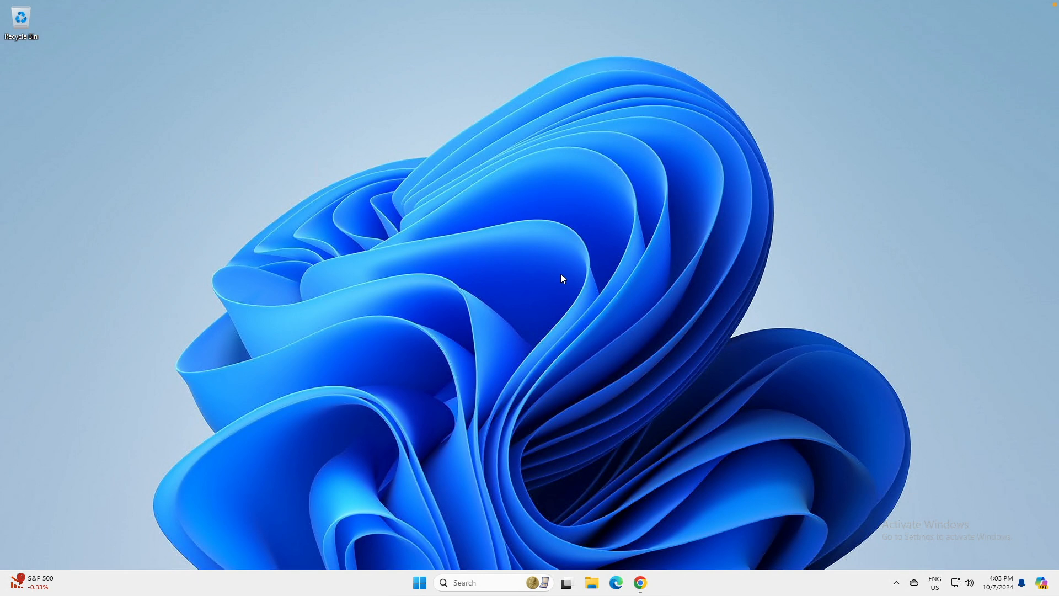
mouse_move(562, 281)
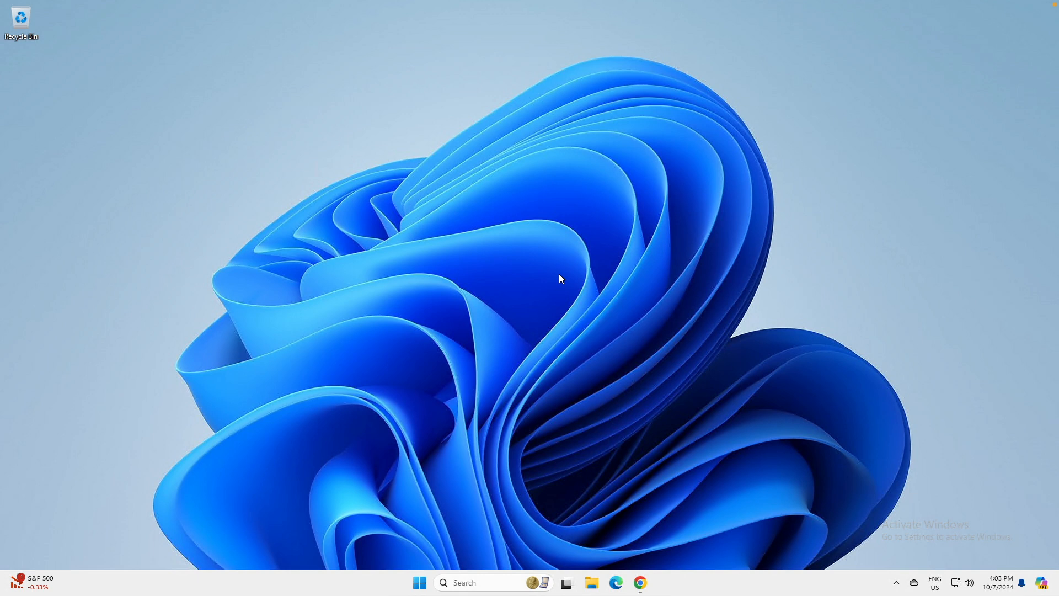
mouse_move(559, 281)
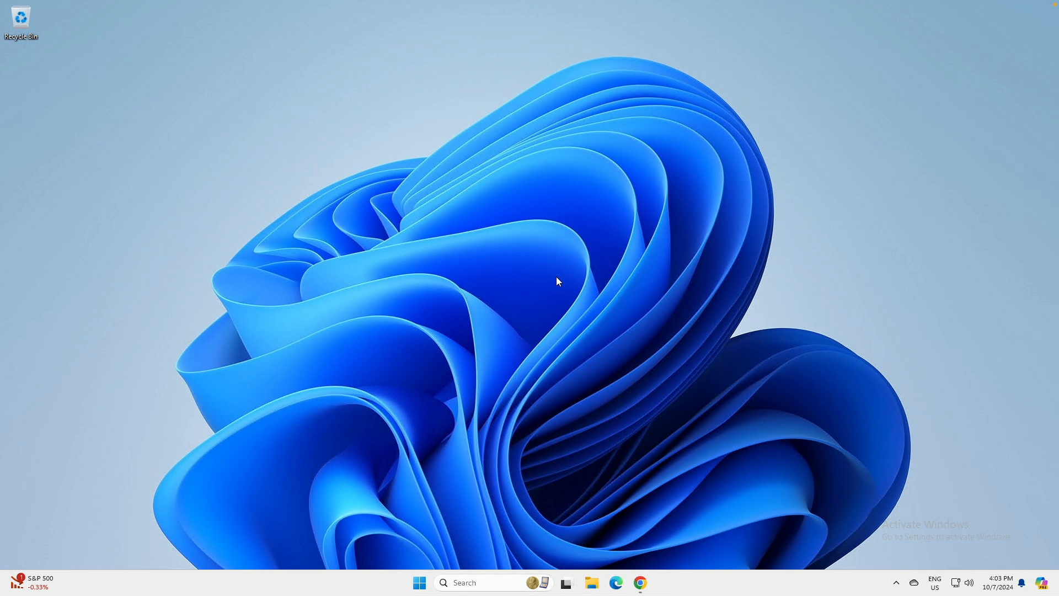
mouse_move(552, 282)
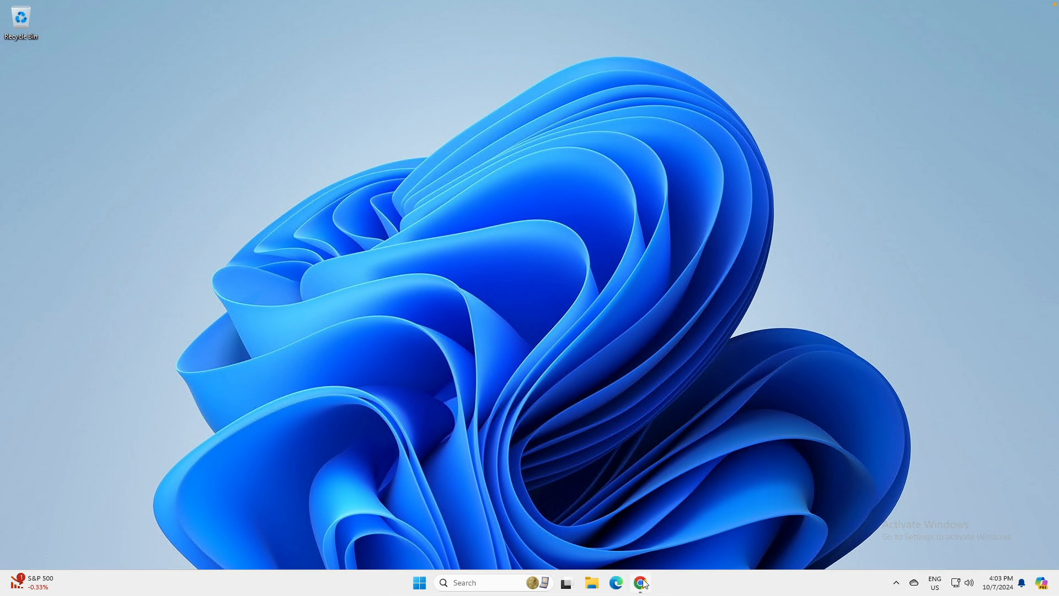
Download the 64-bit TightVNC Windows installer (tightvnc-2.8.85-gpl-setup-64bit.msi) from tightvnc.com in Chrome
left_click(640, 583)
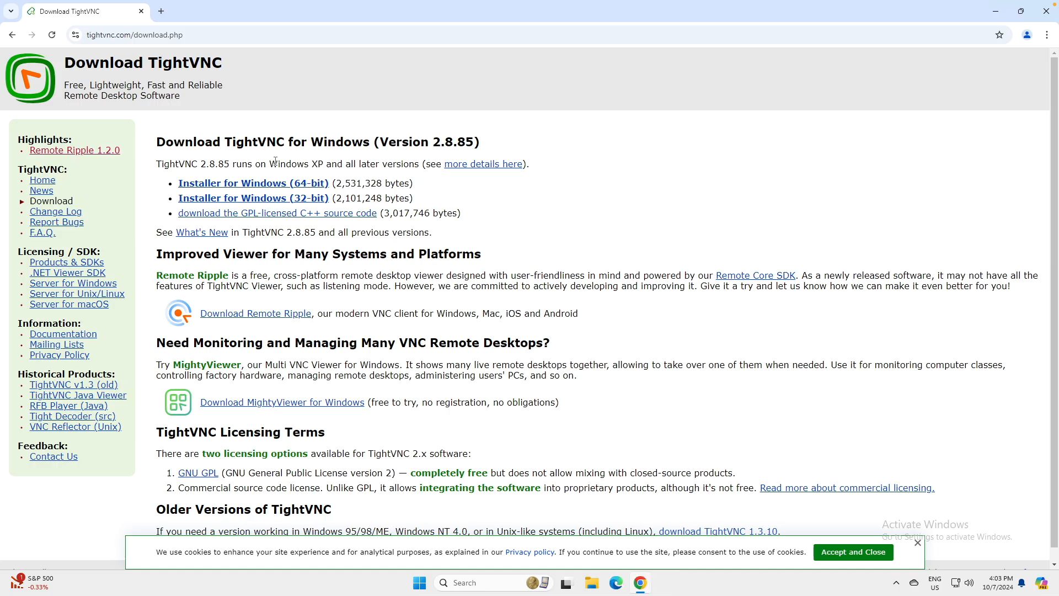
mouse_move(270, 159)
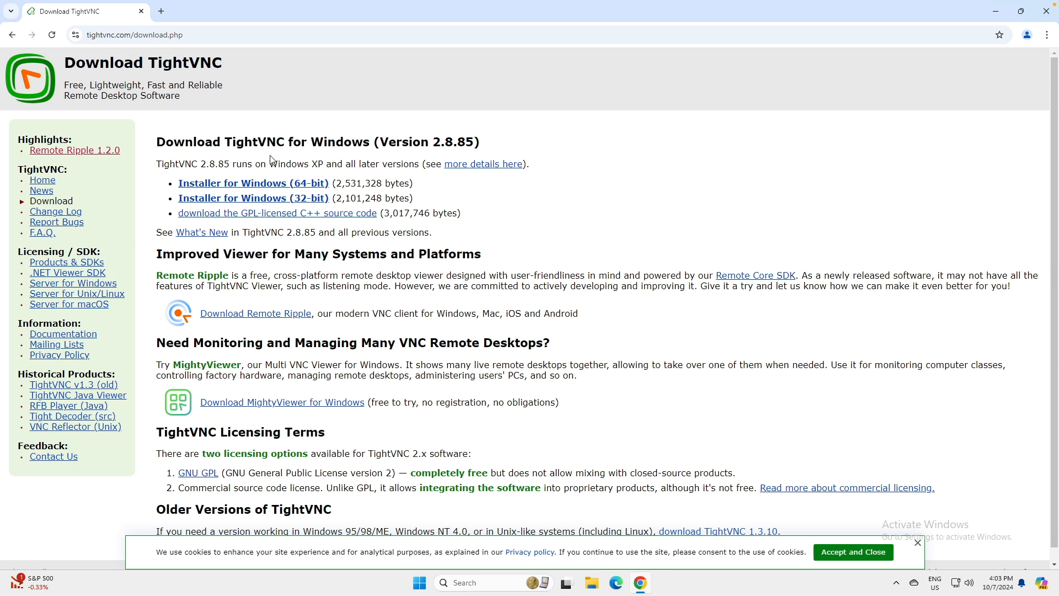
mouse_move(229, 186)
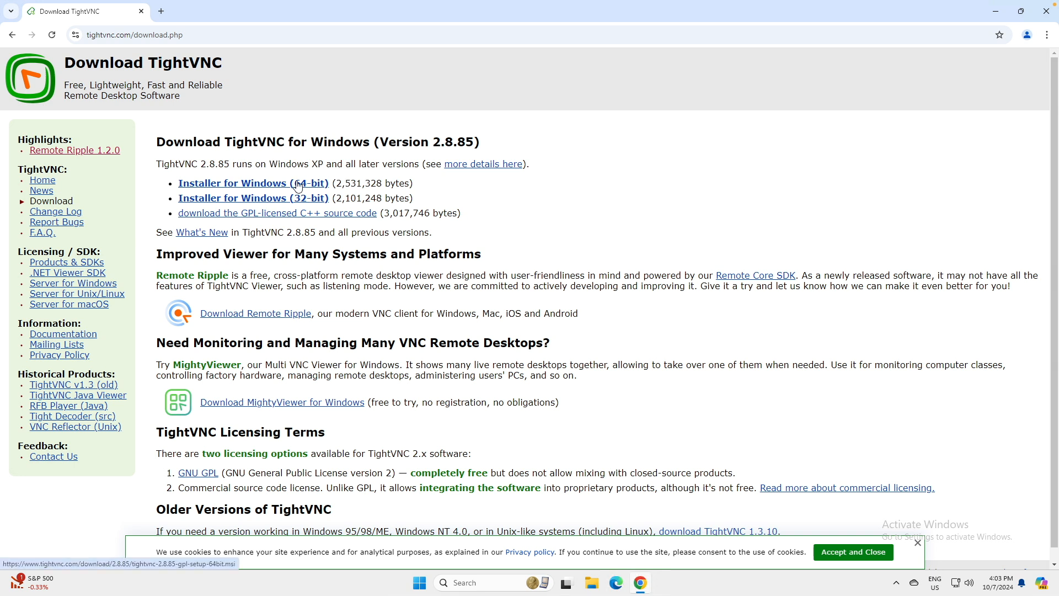
left_click(253, 183)
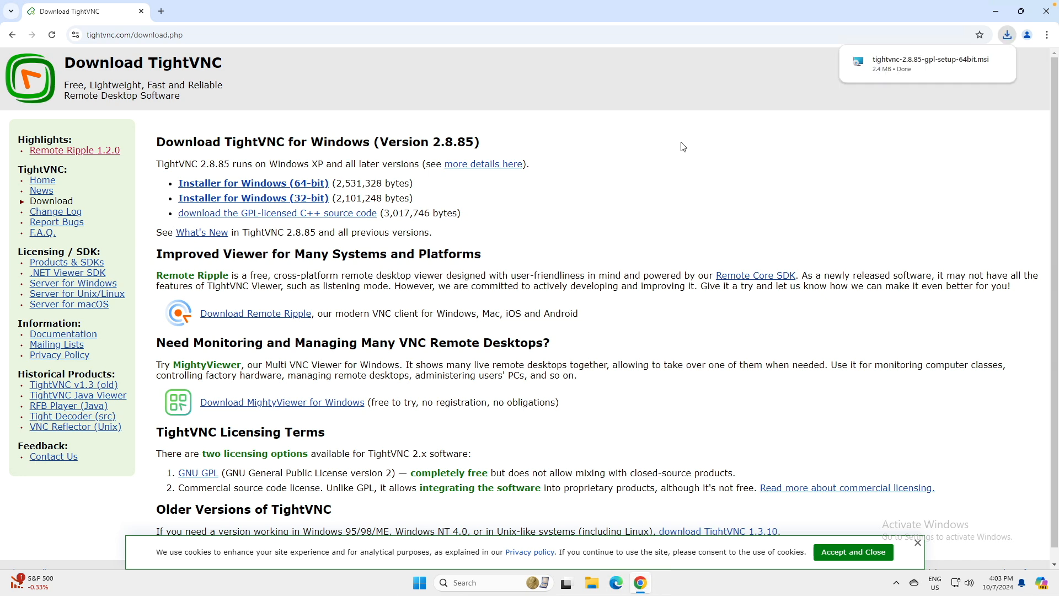
mouse_move(832, 125)
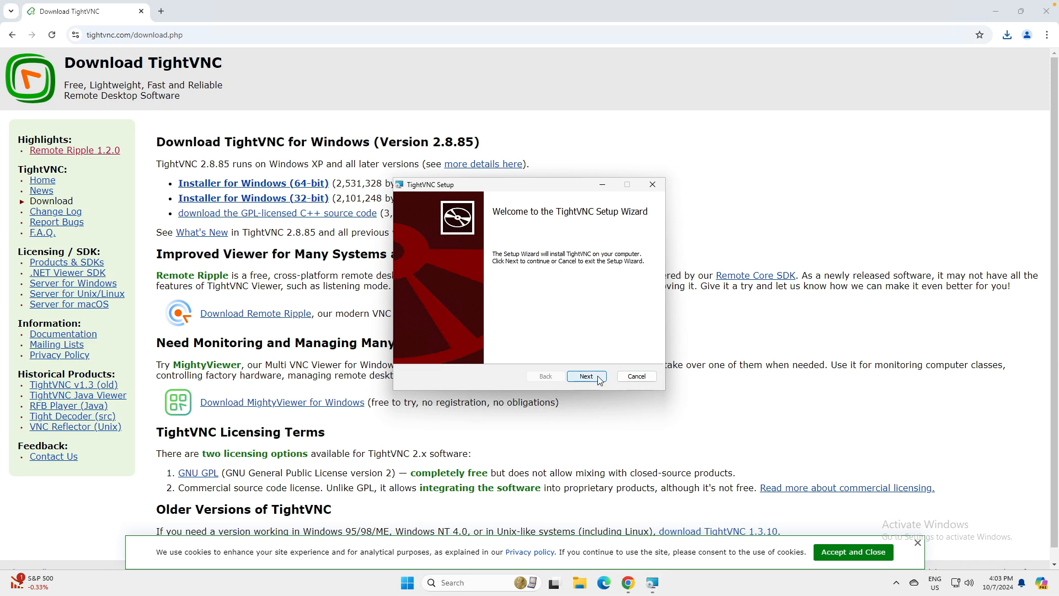
Accept the license, keep default additional tasks, and start the TightVNC installation
left_click(587, 376)
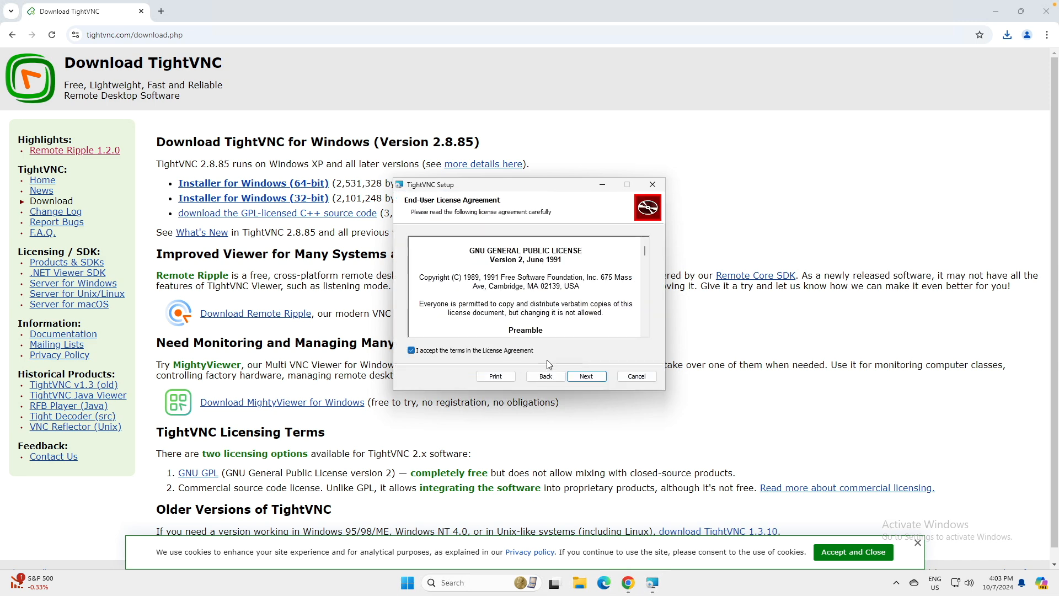
left_click(587, 376)
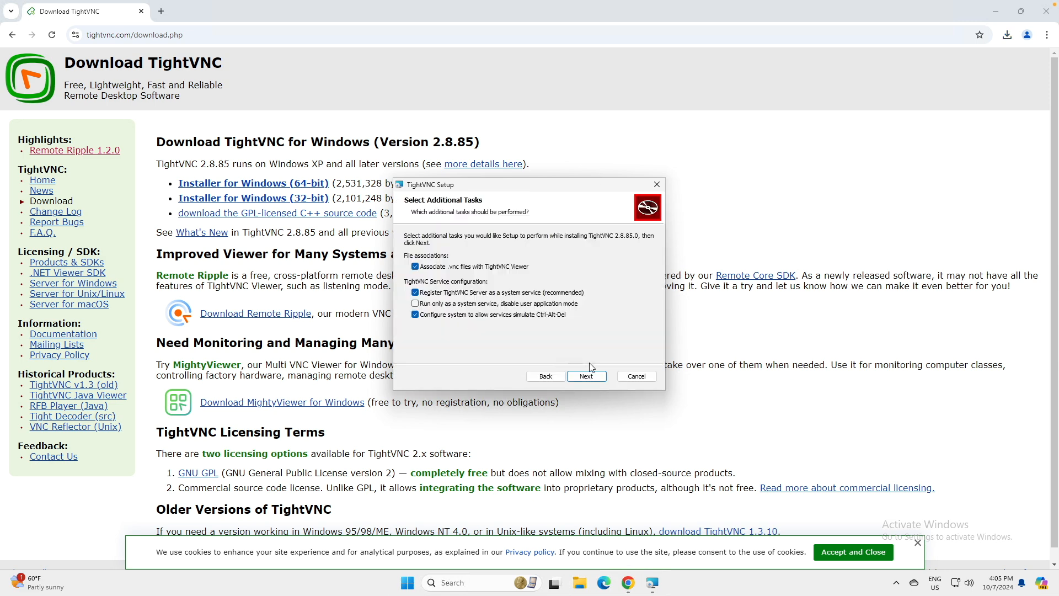
left_click(587, 375)
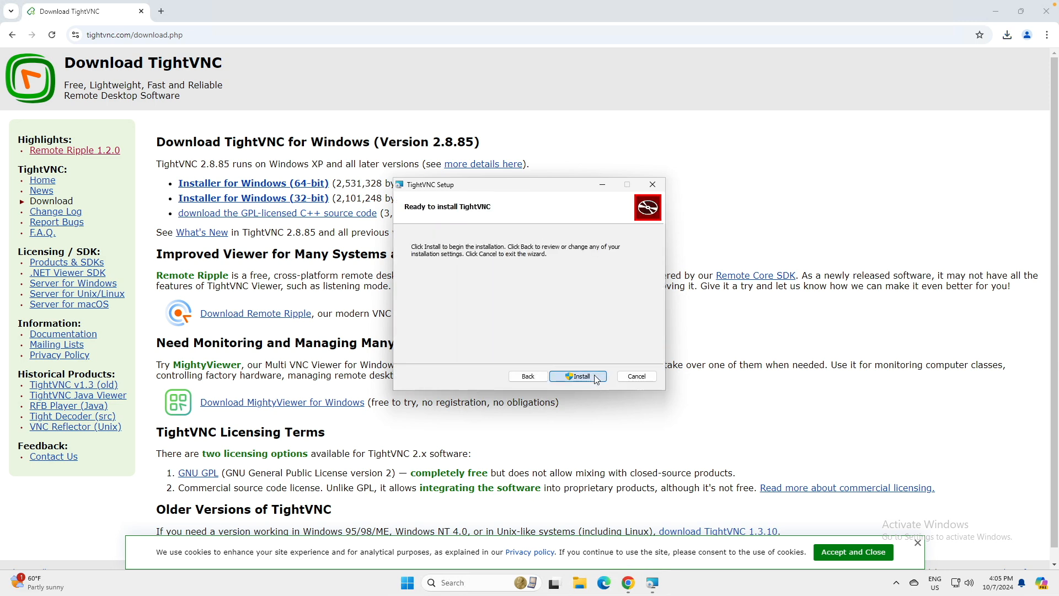
left_click(578, 376)
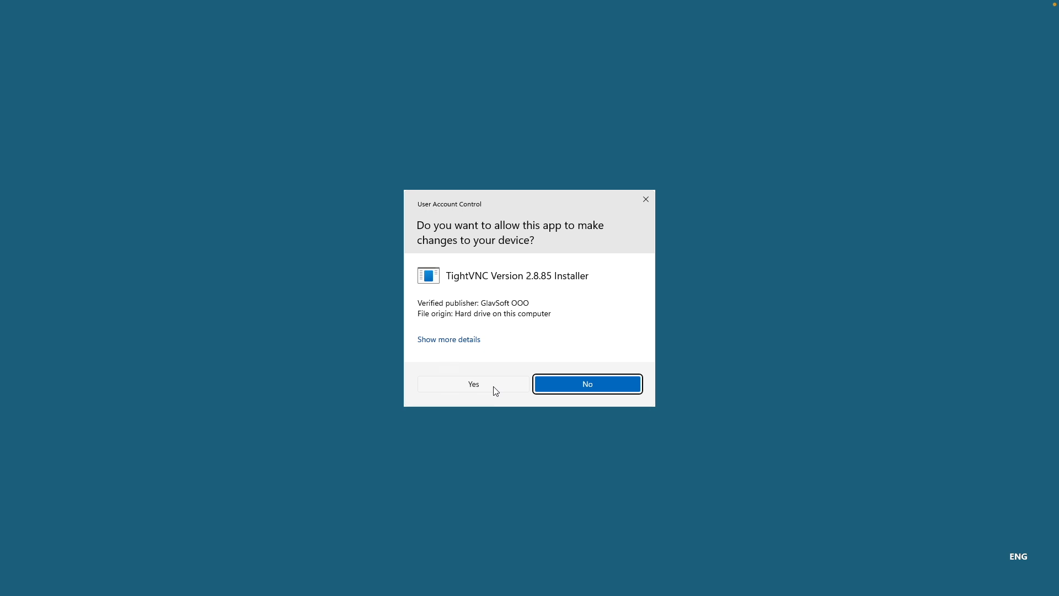
Allow the installer via UAC and confirm the remote-access password, finishing setup
left_click(473, 384)
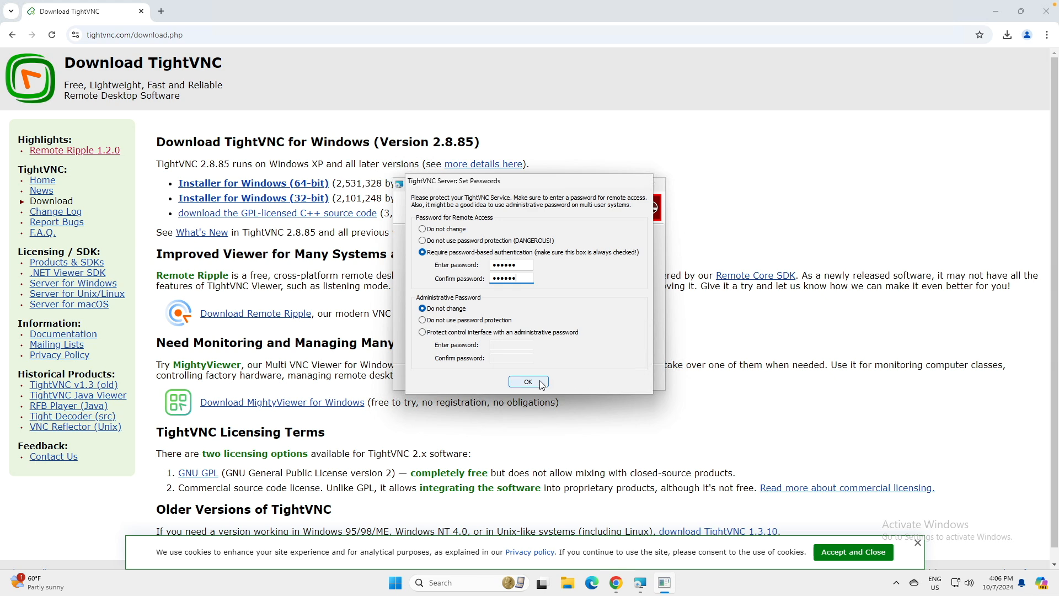
left_click(527, 382)
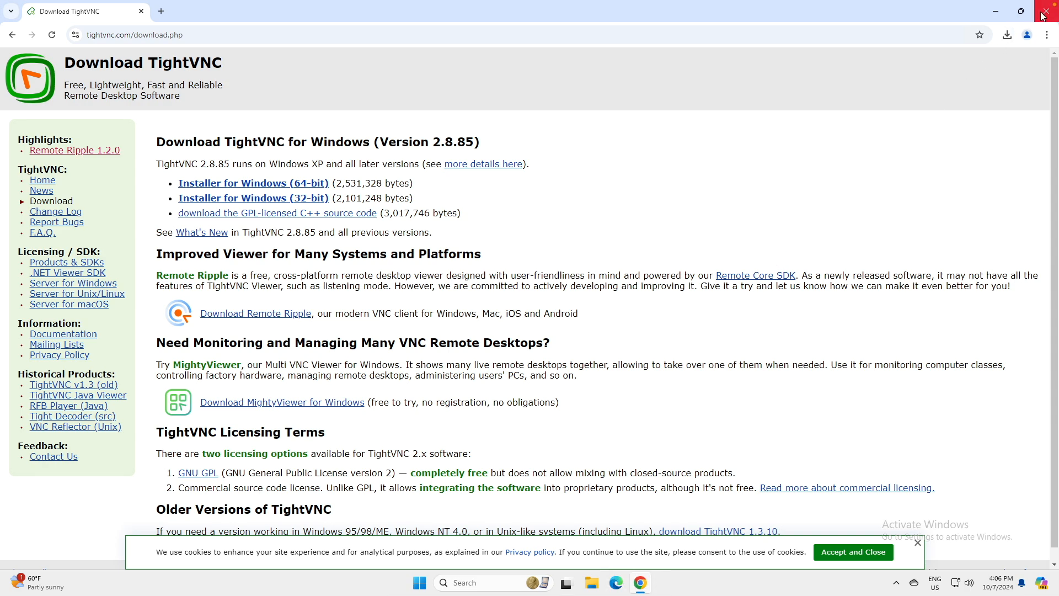
Close Chrome and launch TightVNC Viewer from Windows Search ('tig')
left_click(1046, 11)
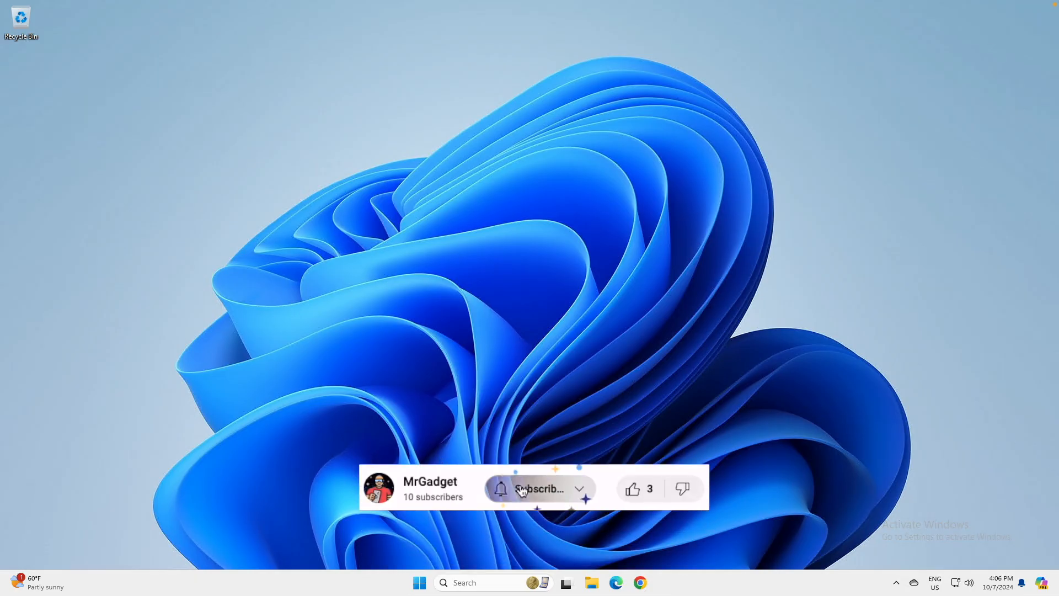
left_click(633, 487)
type("tig")
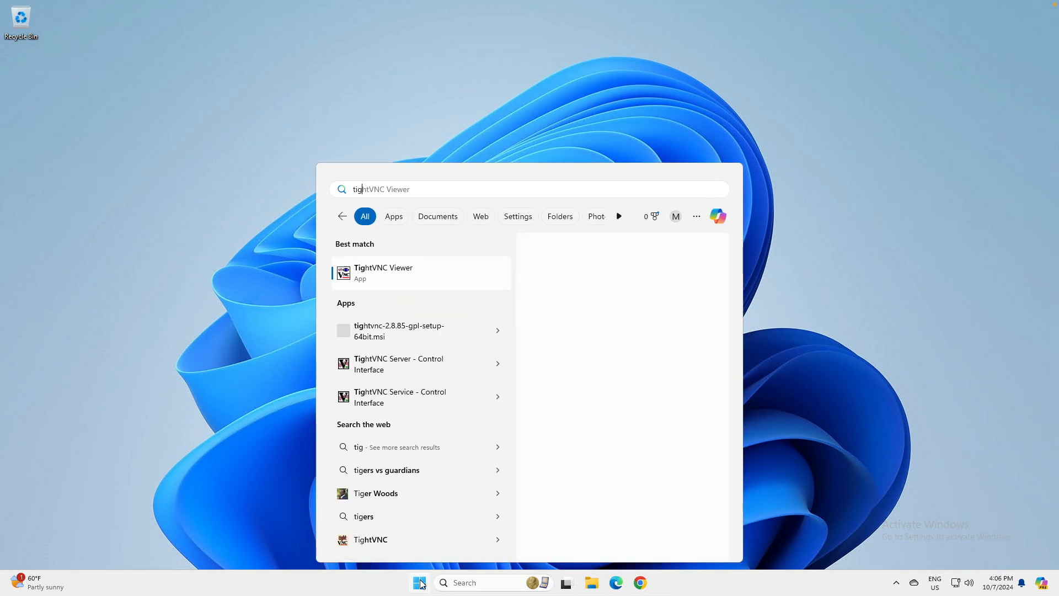
left_click(382, 272)
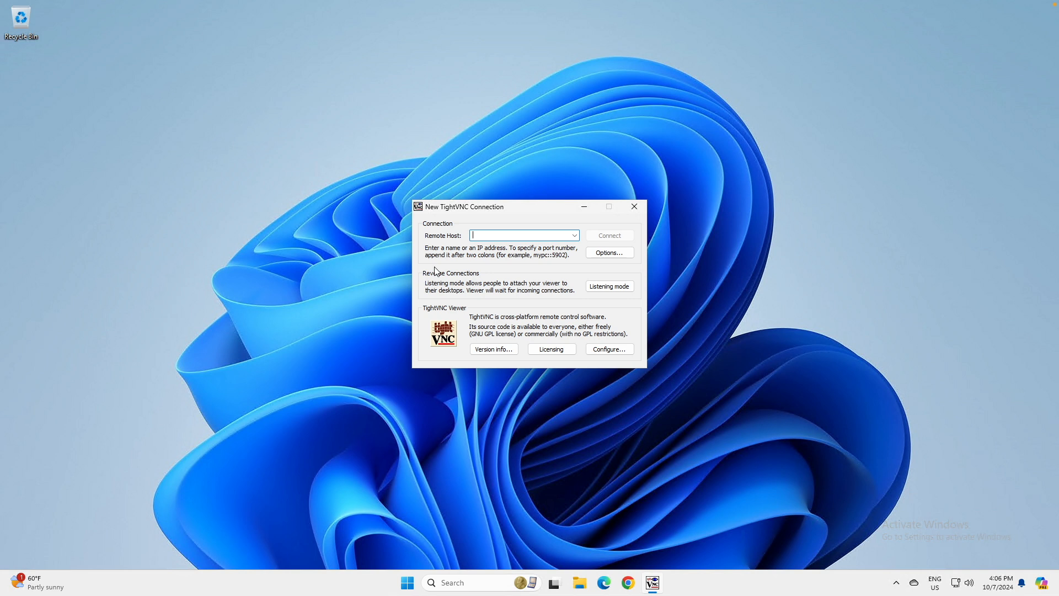
Connect to remote host 192.168.1.55::5901, reaching the VNC authentication prompt
type("192.168.1.55")
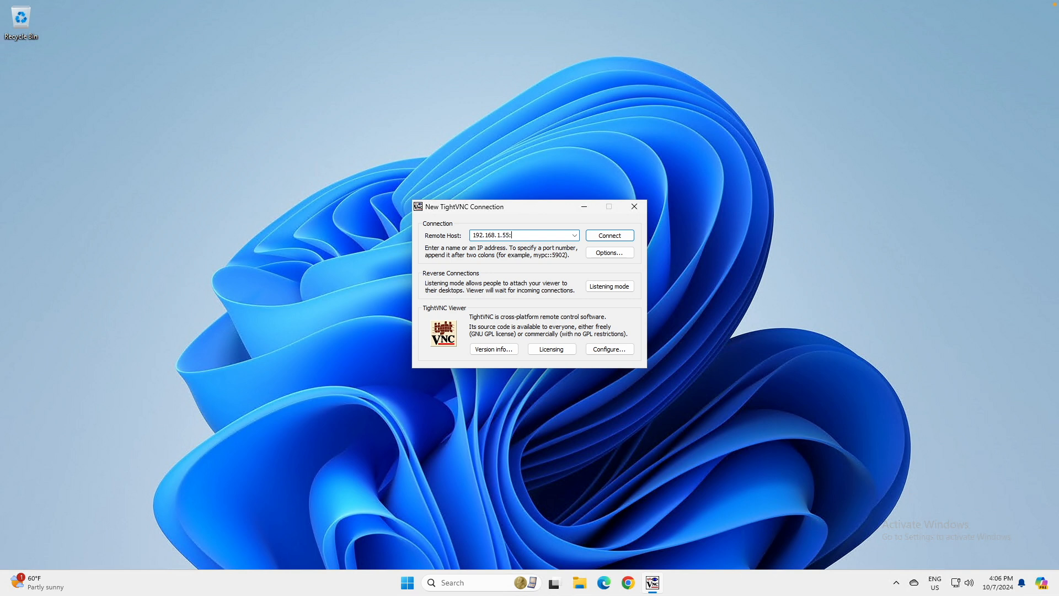
type(":")
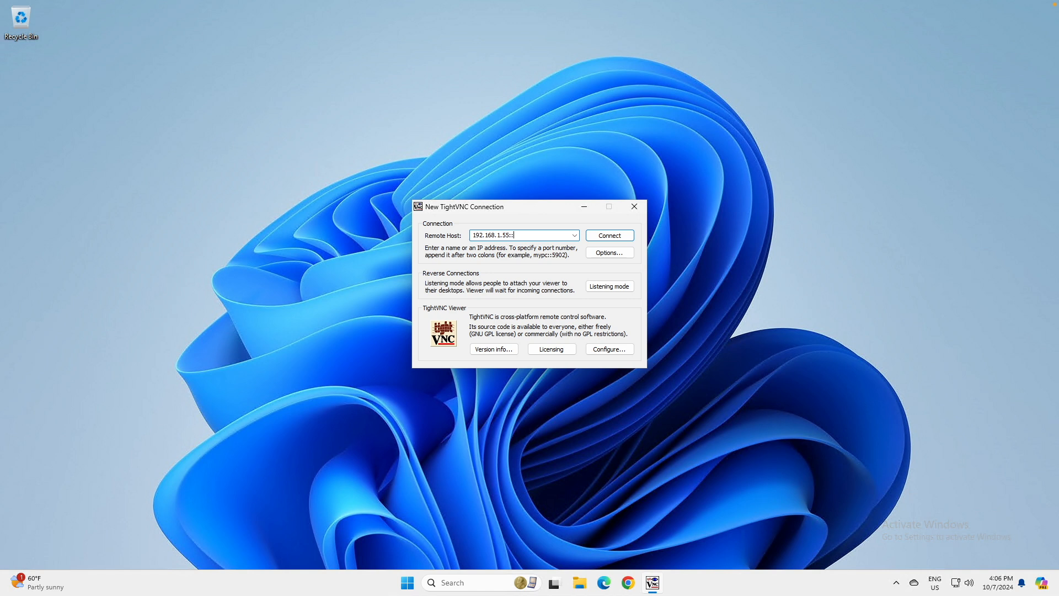
type("5901")
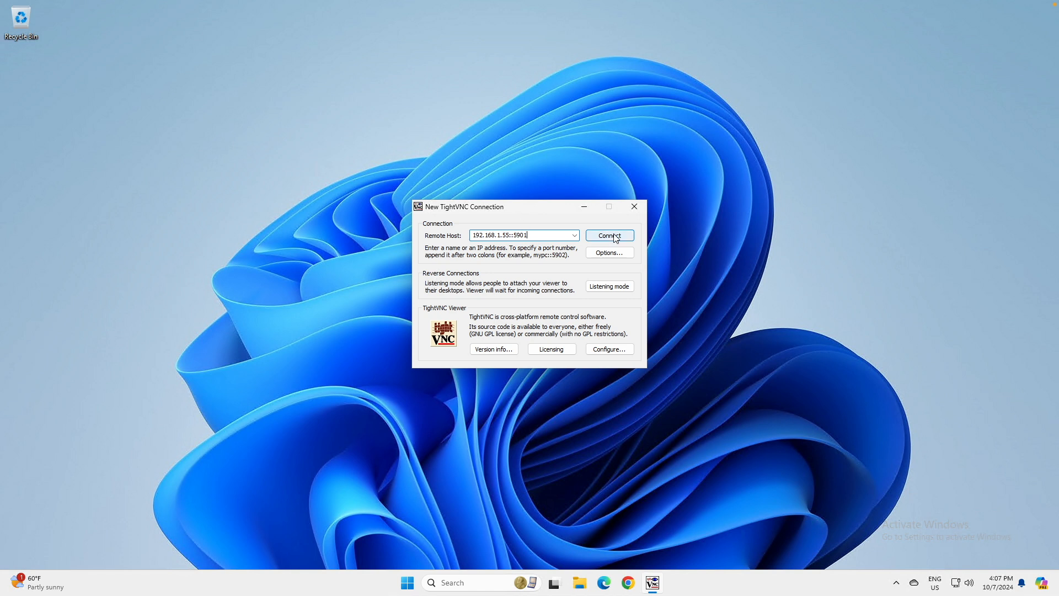
left_click(609, 235)
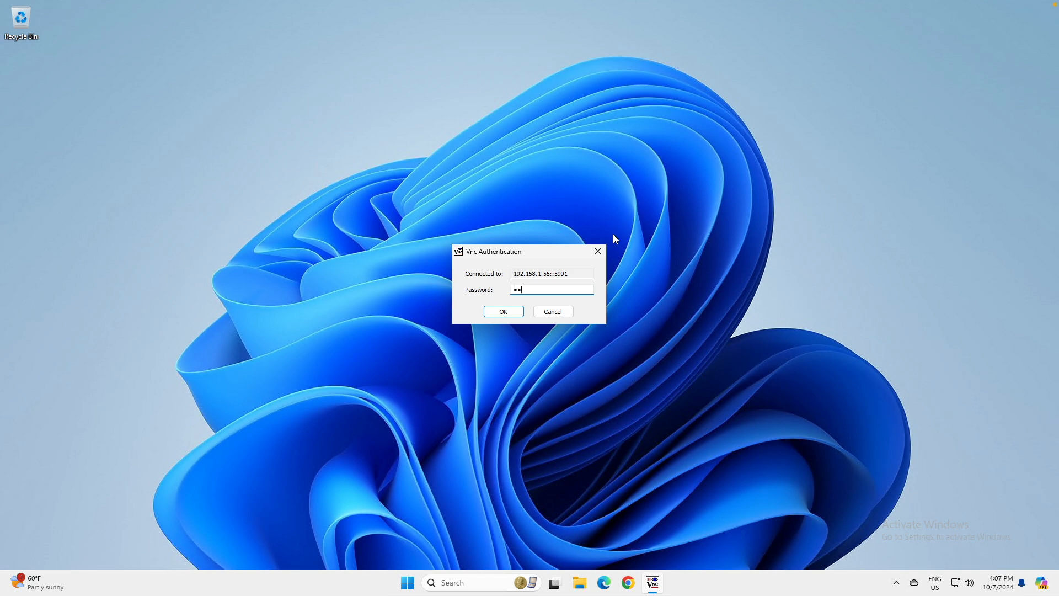
Submit the VNC password to show the remote Ubuntu Xfce desktop for mrgadget
left_click(503, 311)
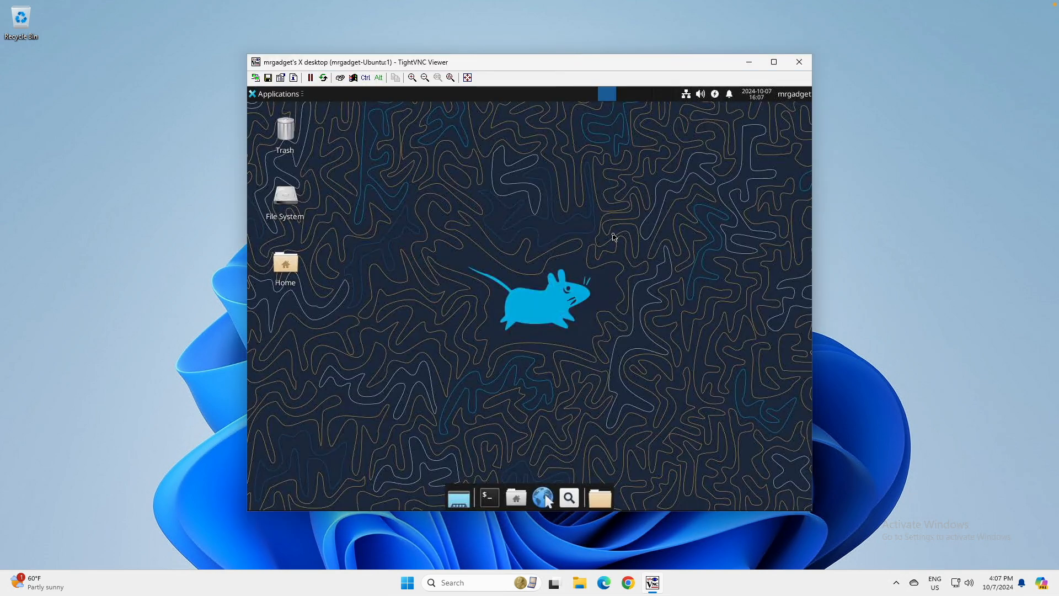
mouse_move(547, 263)
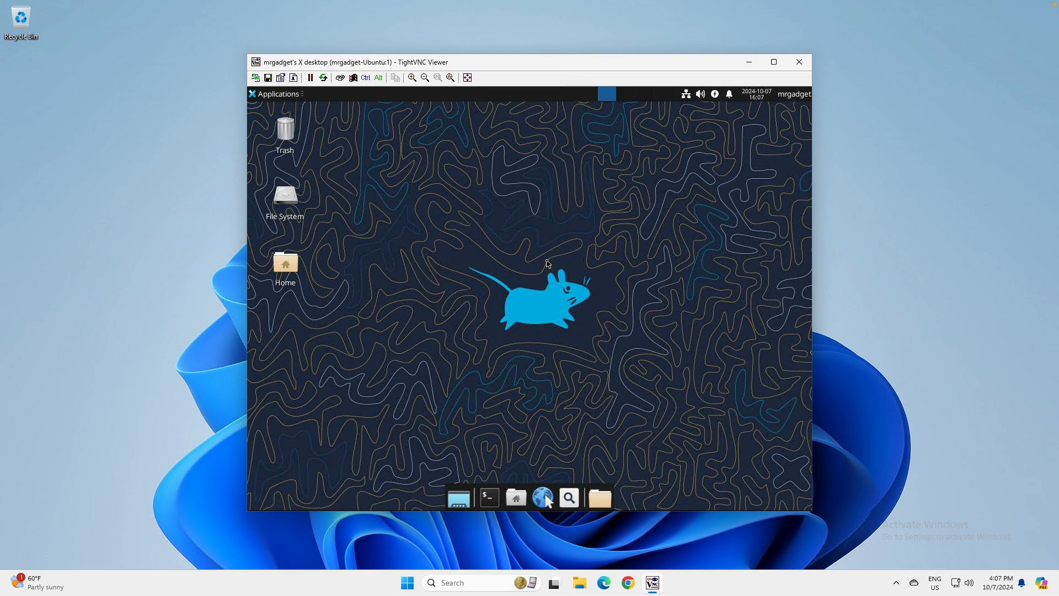
mouse_move(505, 297)
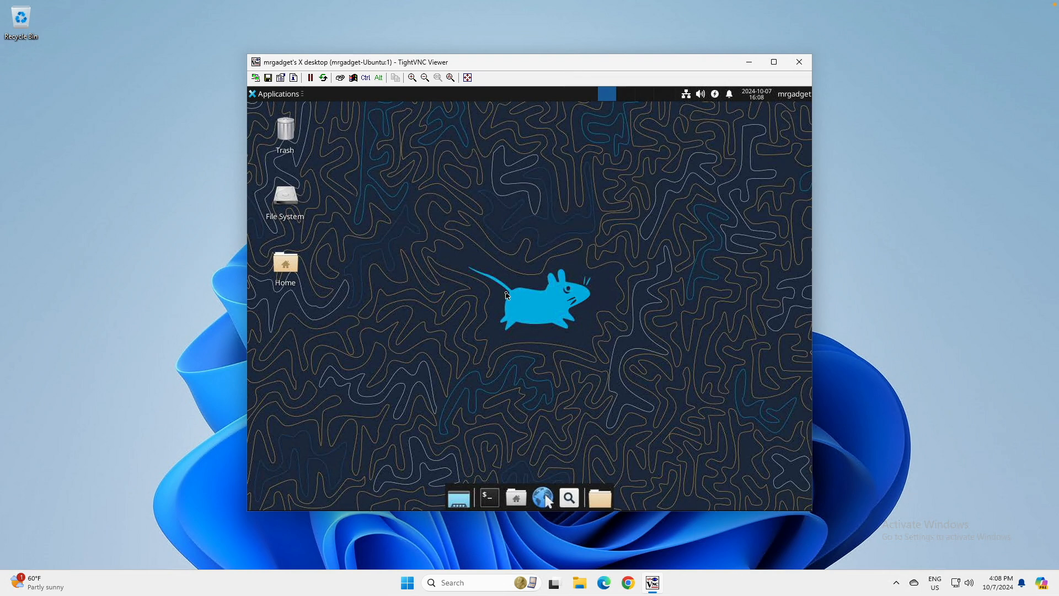
mouse_move(490, 478)
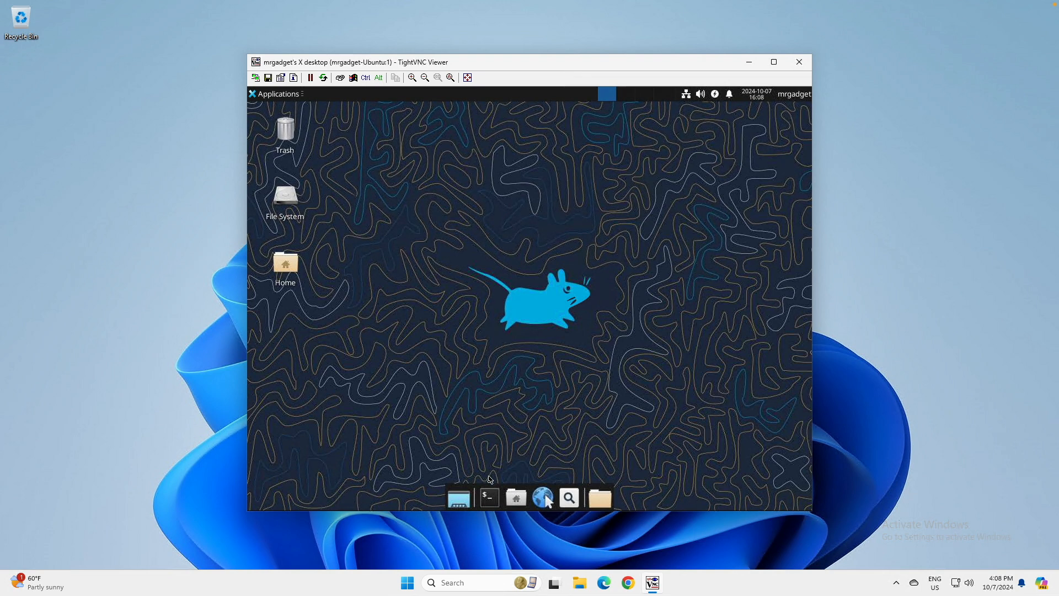
mouse_move(540, 326)
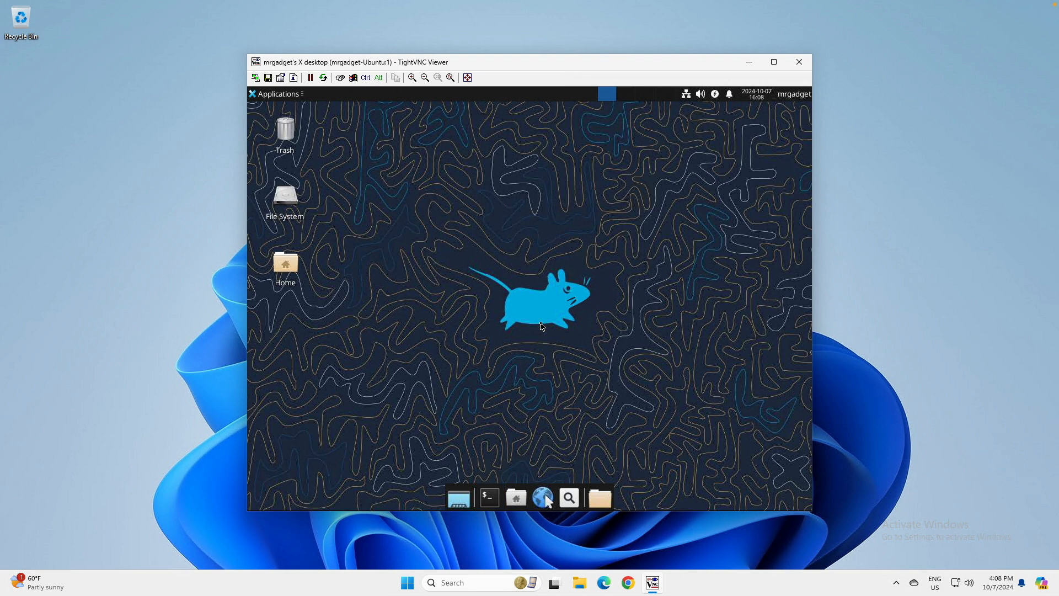
mouse_move(539, 328)
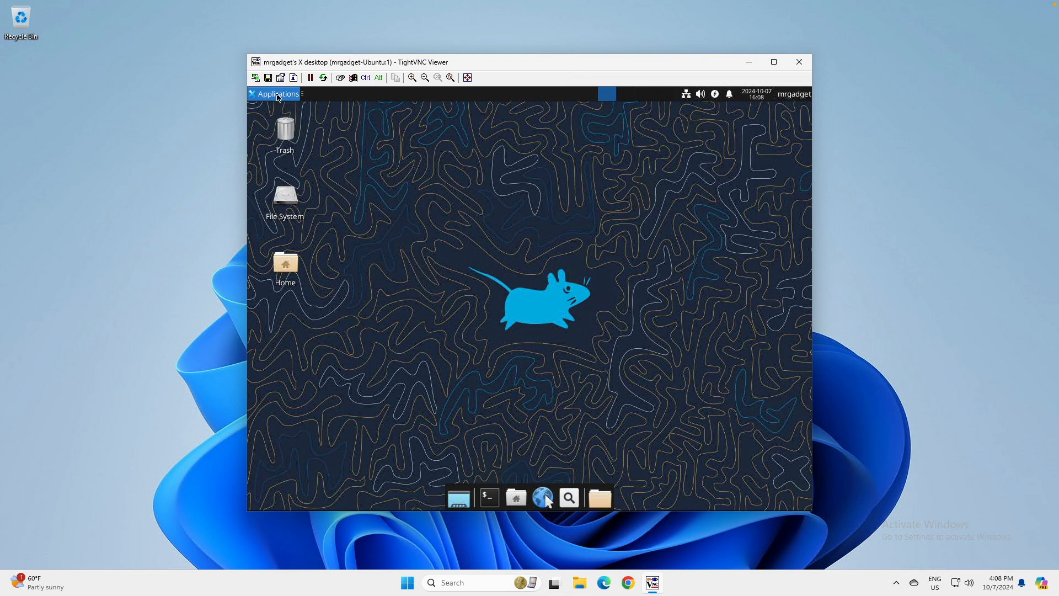
Run sudo update-alternatives for x-terminal-emulator in Xfce Terminal and choose option 2 (xfce4-terminal)
left_click(278, 93)
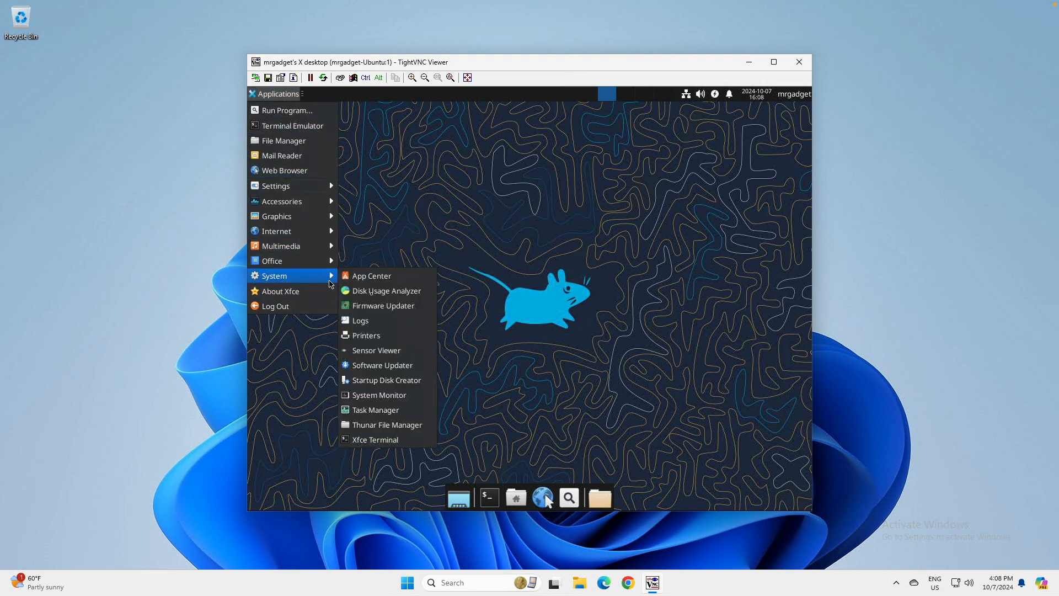
mouse_move(373, 439)
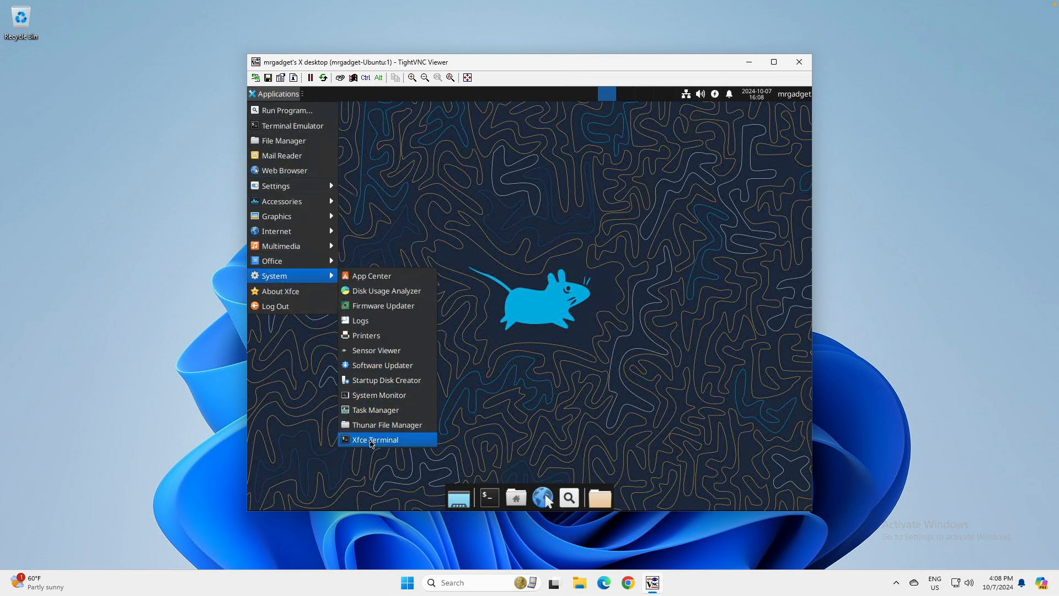
left_click(375, 439)
type("sudo update-alternatives --config x-terminal-emulator")
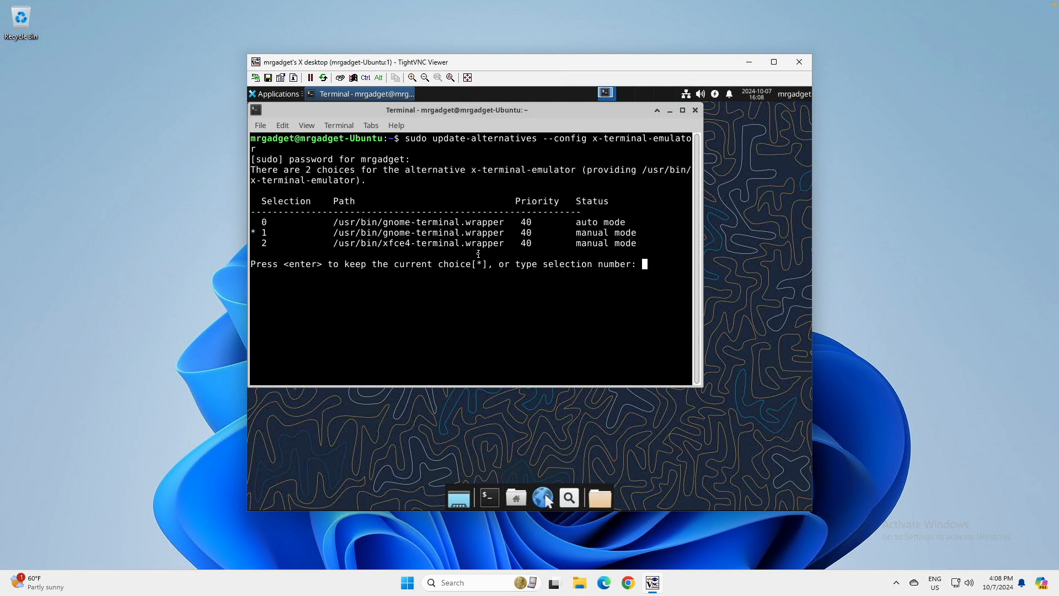
type("2")
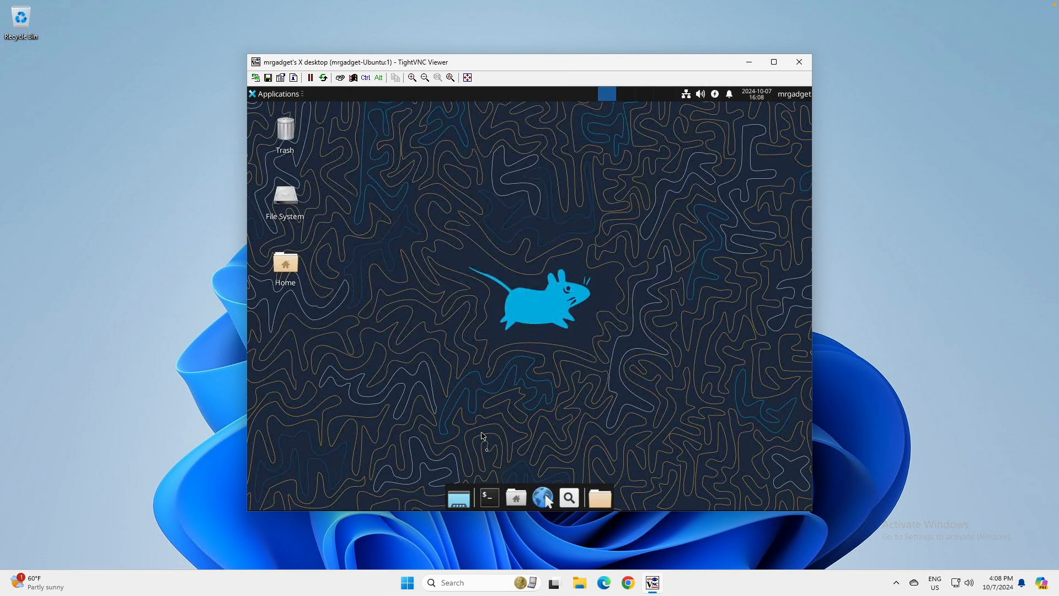
left_click(488, 497)
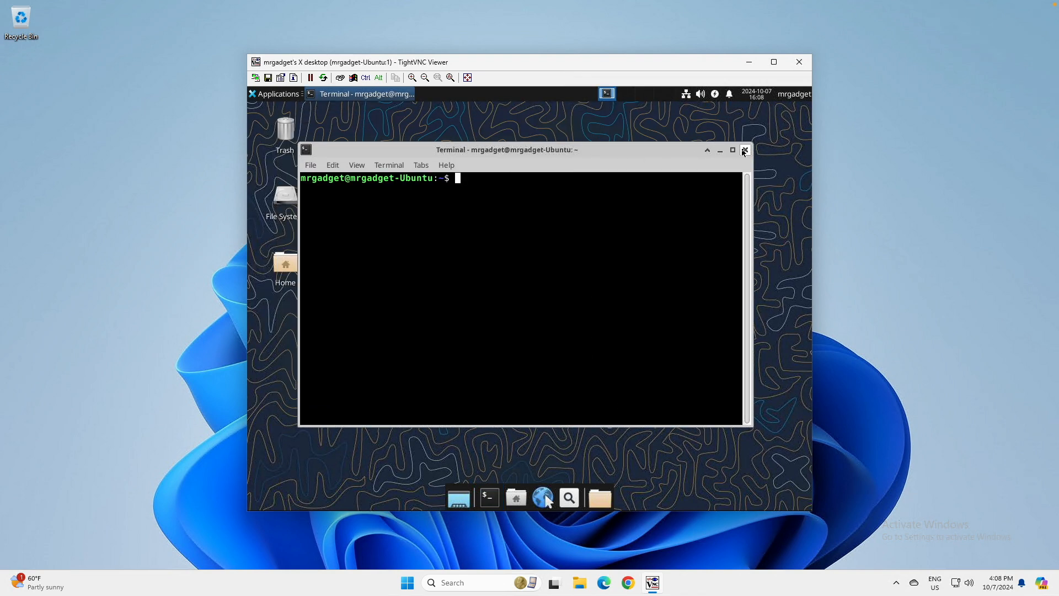
left_click(745, 151)
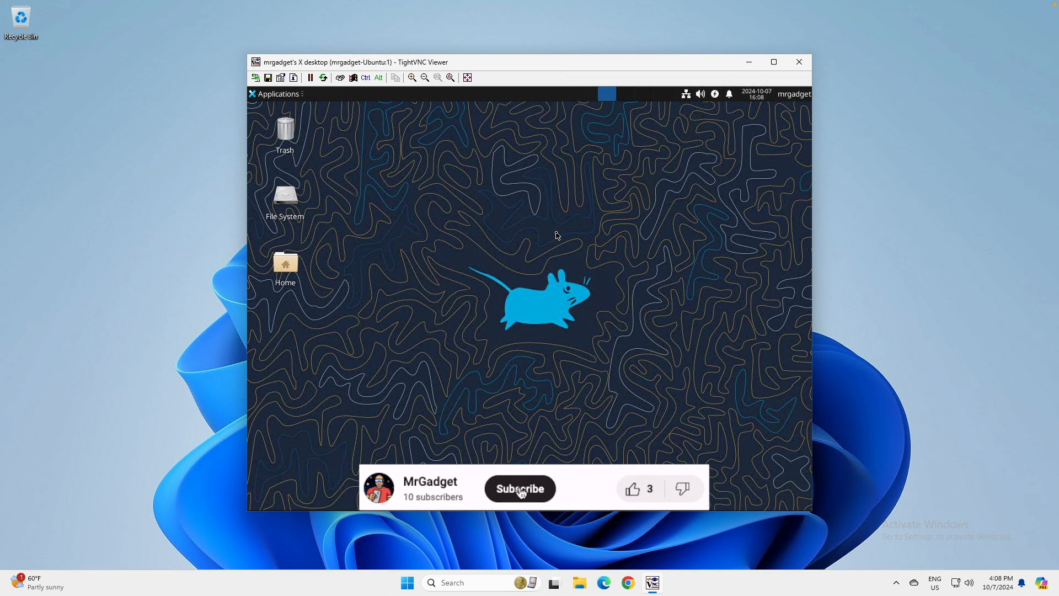
left_click(520, 488)
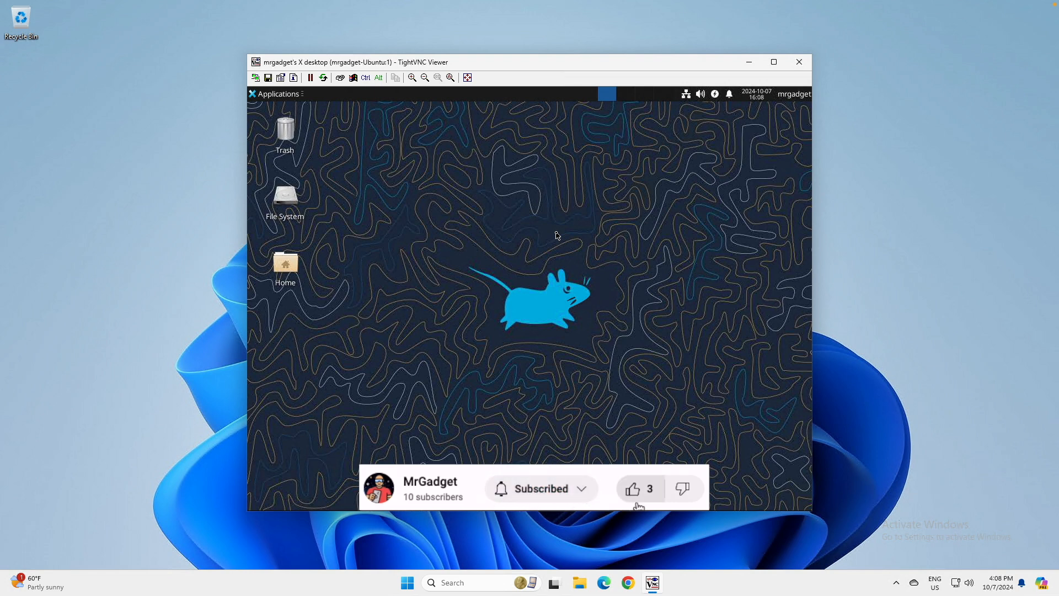